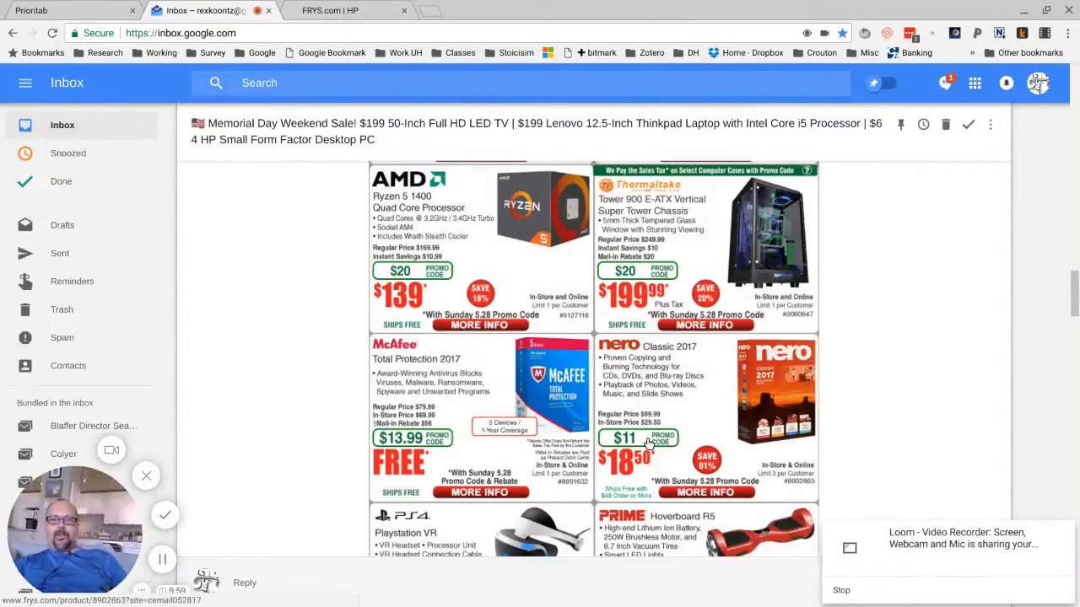
pyautogui.moveTo(345, 10)
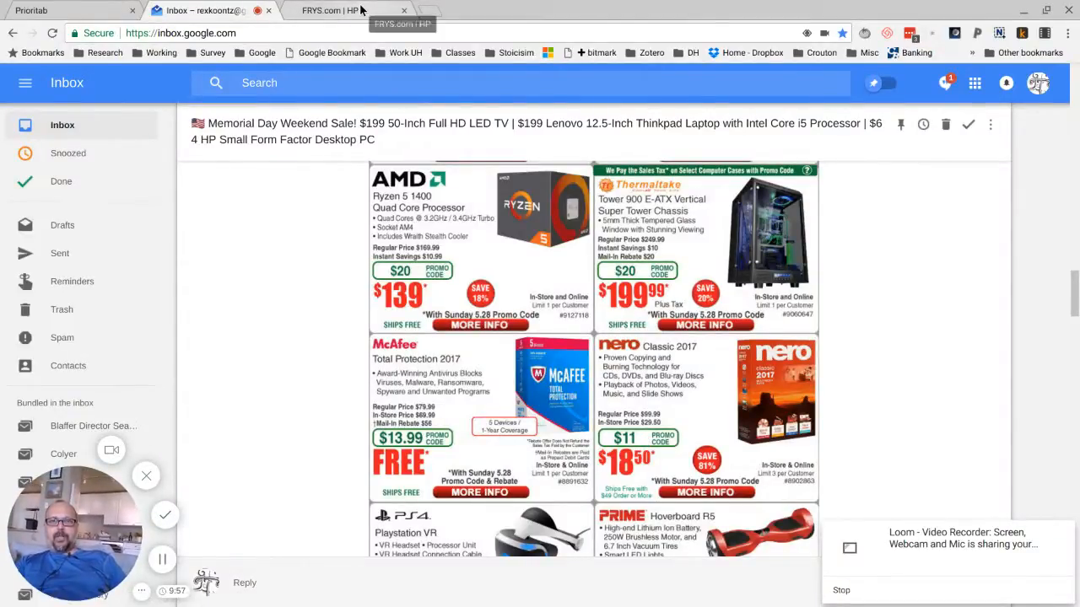
# Open a new blank browser tab from the Inbox window.
pyautogui.click(329, 10)
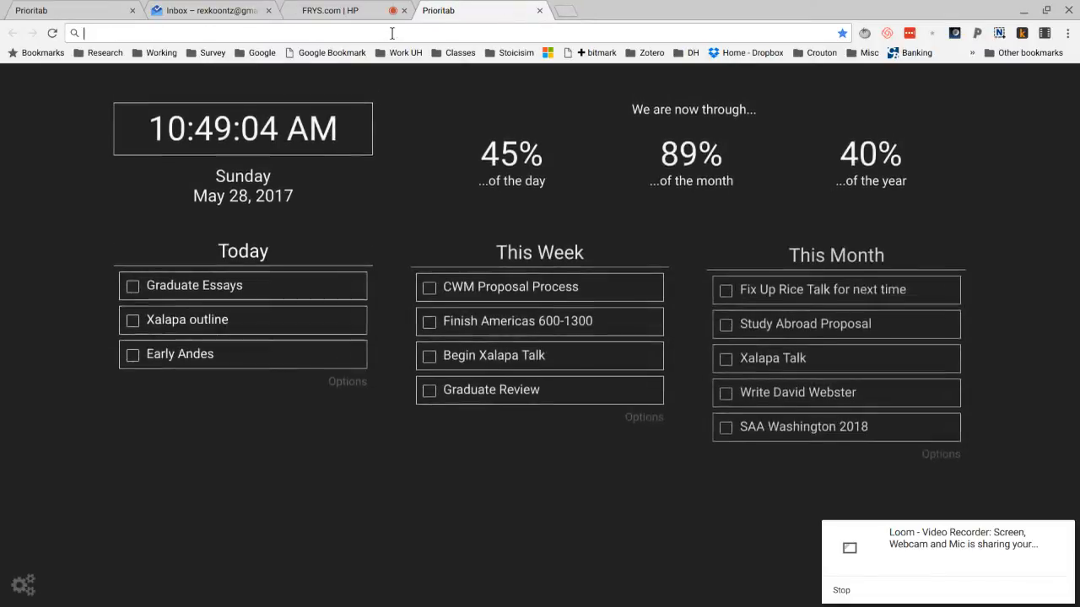
# Go to metmuseum.org in the new tab.
pyautogui.write('metmuseum.org')
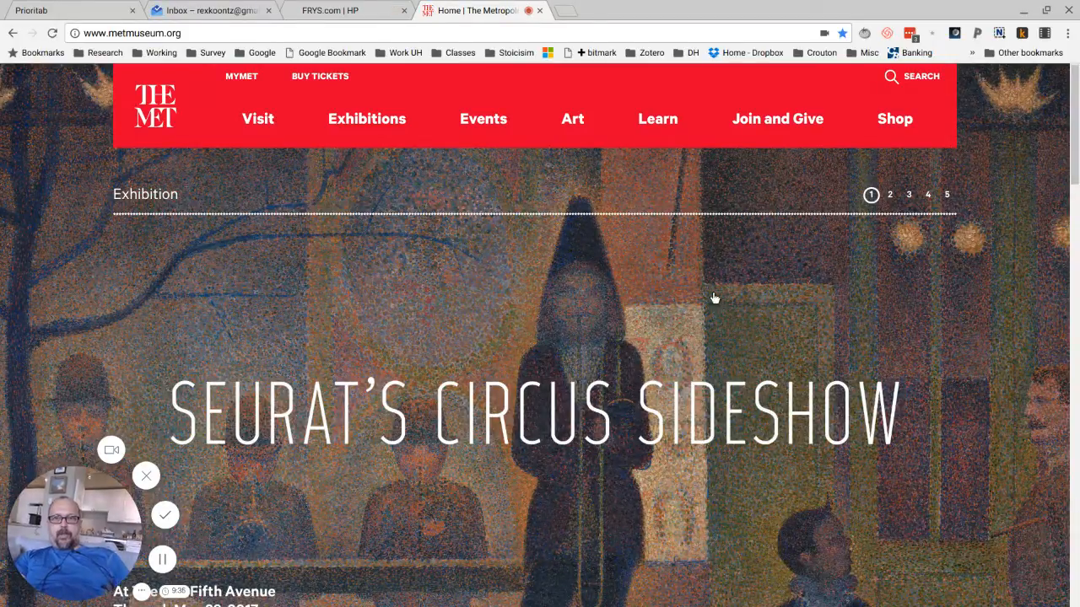
pyautogui.moveTo(571, 119)
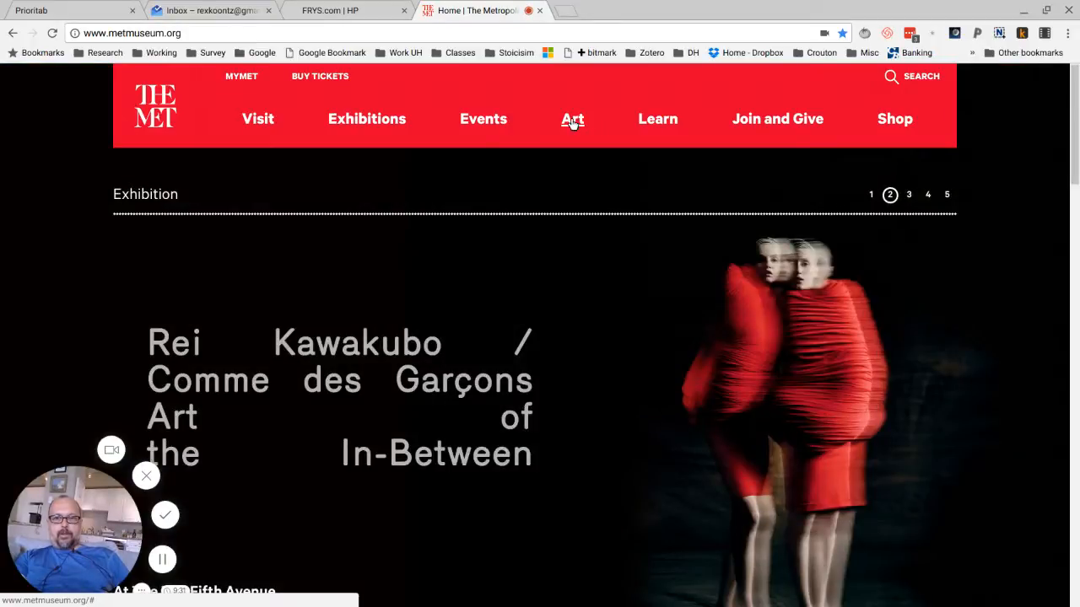
# Navigate from the Art menu to the Heilbrunn Timeline of Art History.
pyautogui.click(571, 118)
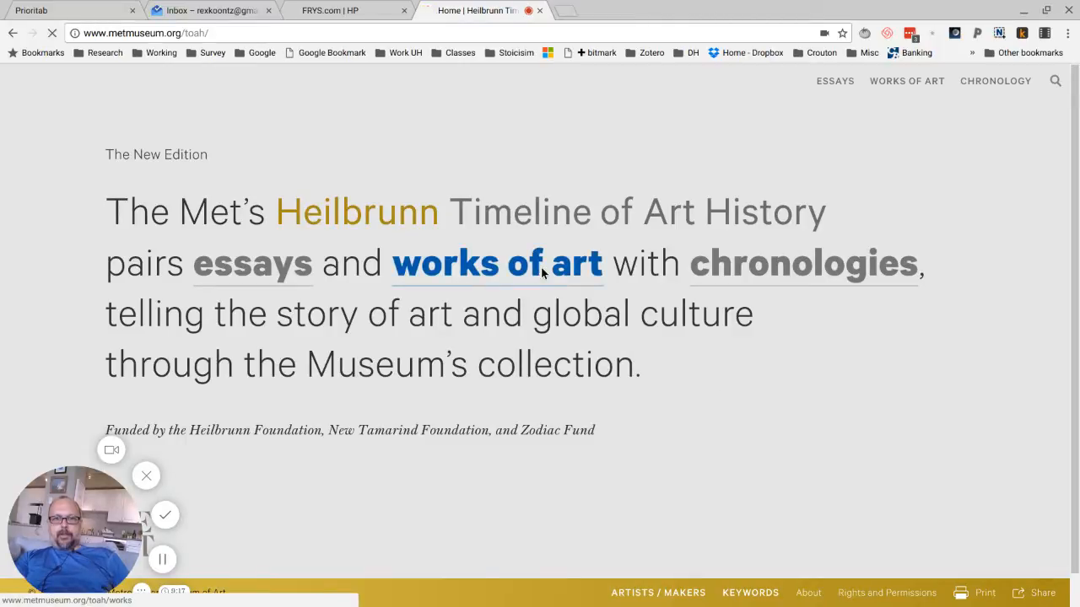
# Browse the timeline's works of art and open the Akari E hanging lamp page.
pyautogui.click(498, 263)
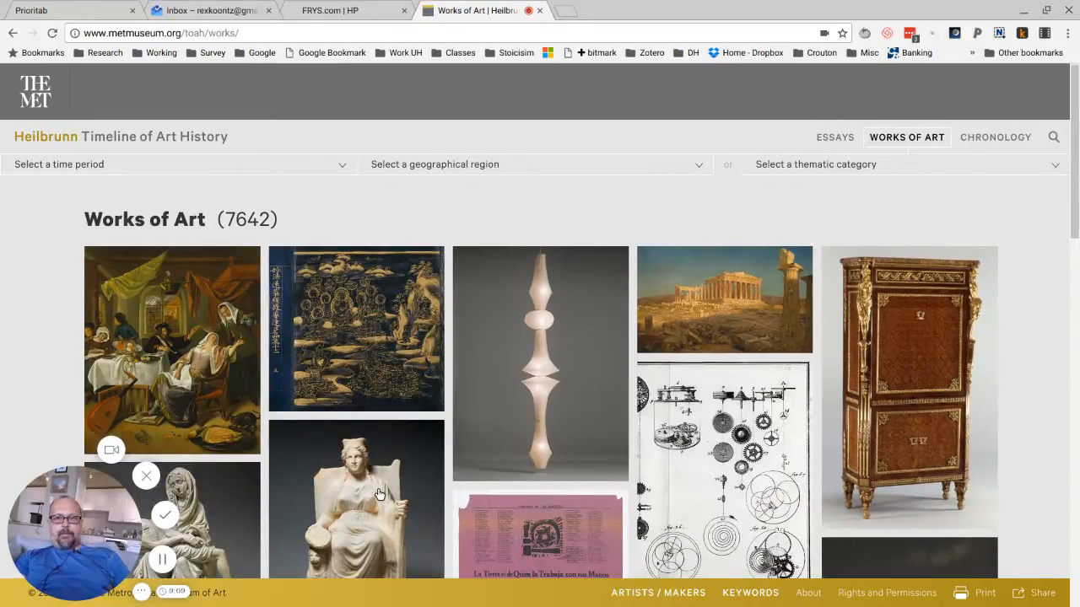
pyautogui.moveTo(156, 333)
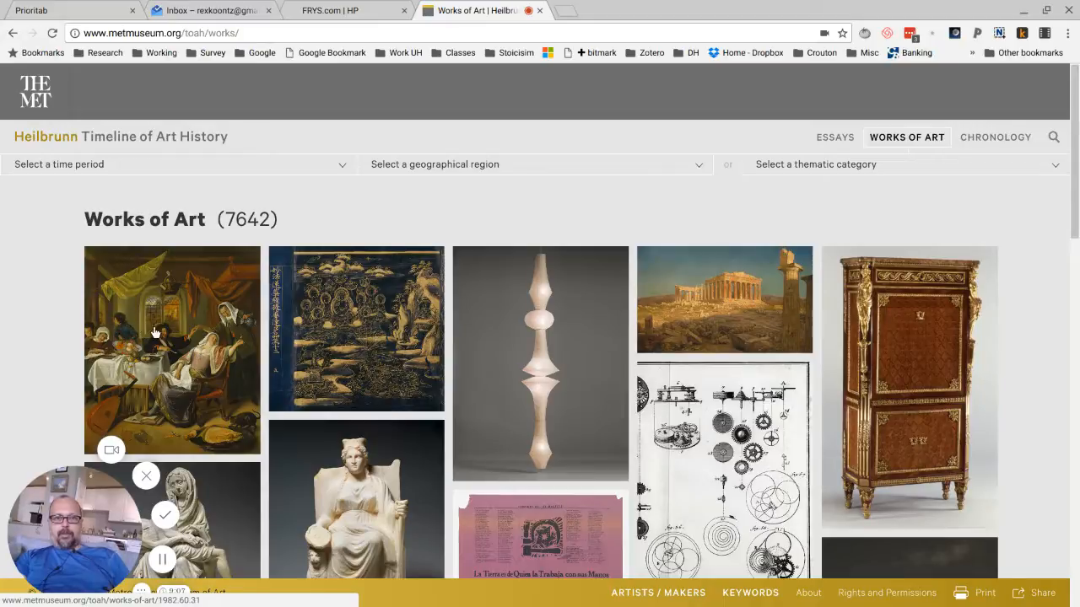
pyautogui.click(540, 362)
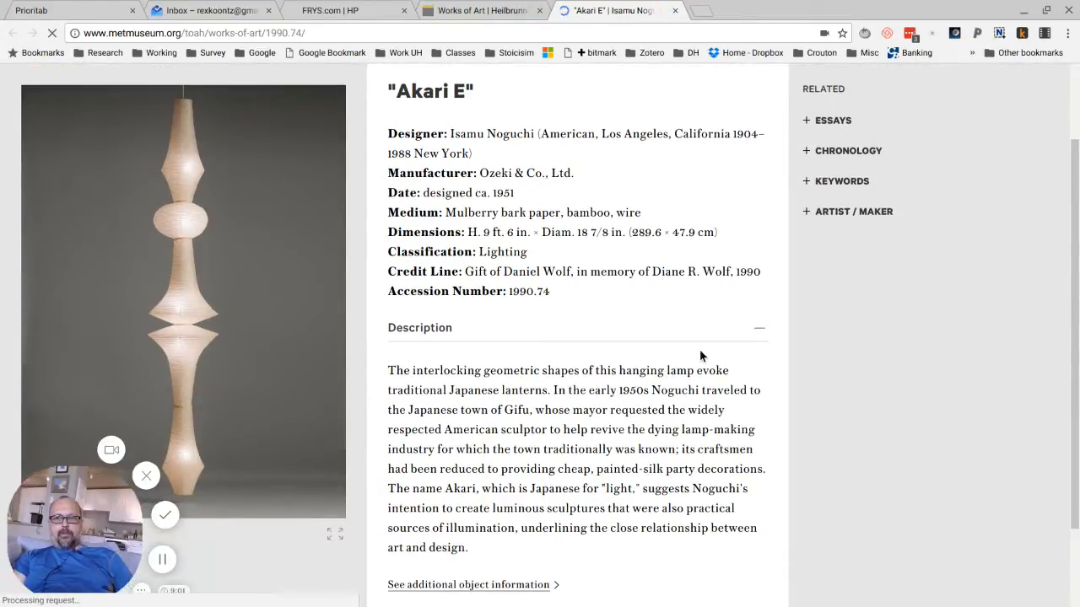
# Scroll down, view the Akari E lamp photo enlarged, then close it.
pyautogui.scroll(-3)
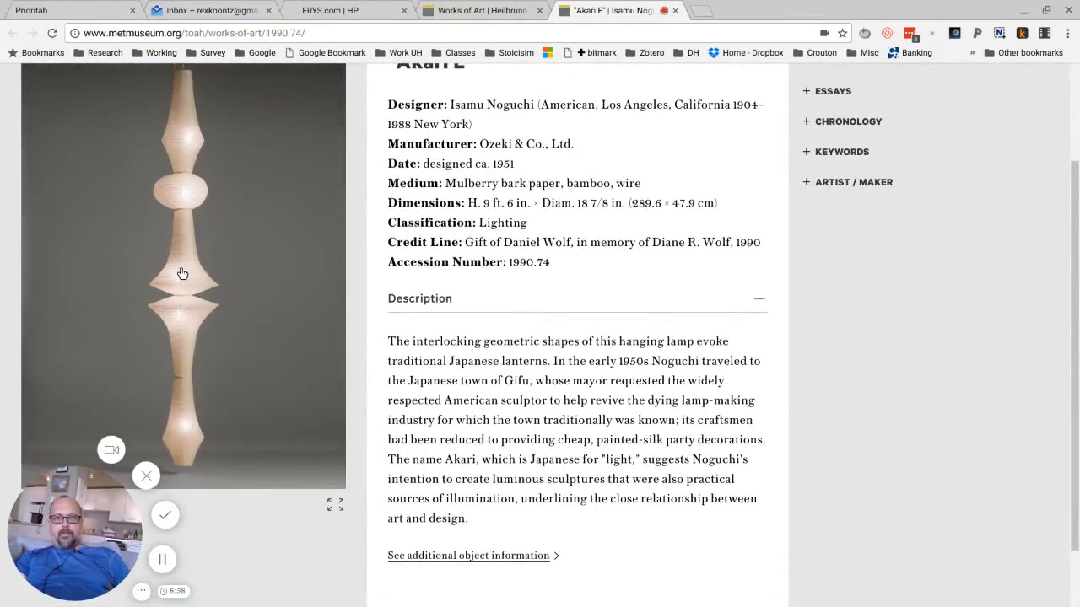
pyautogui.click(183, 272)
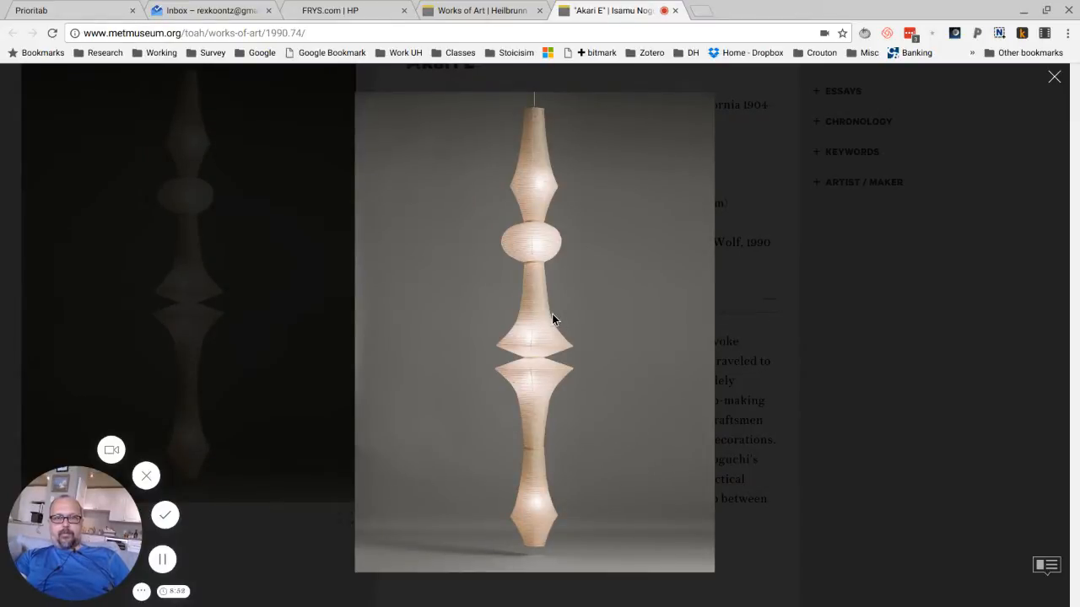
pyautogui.moveTo(682, 527)
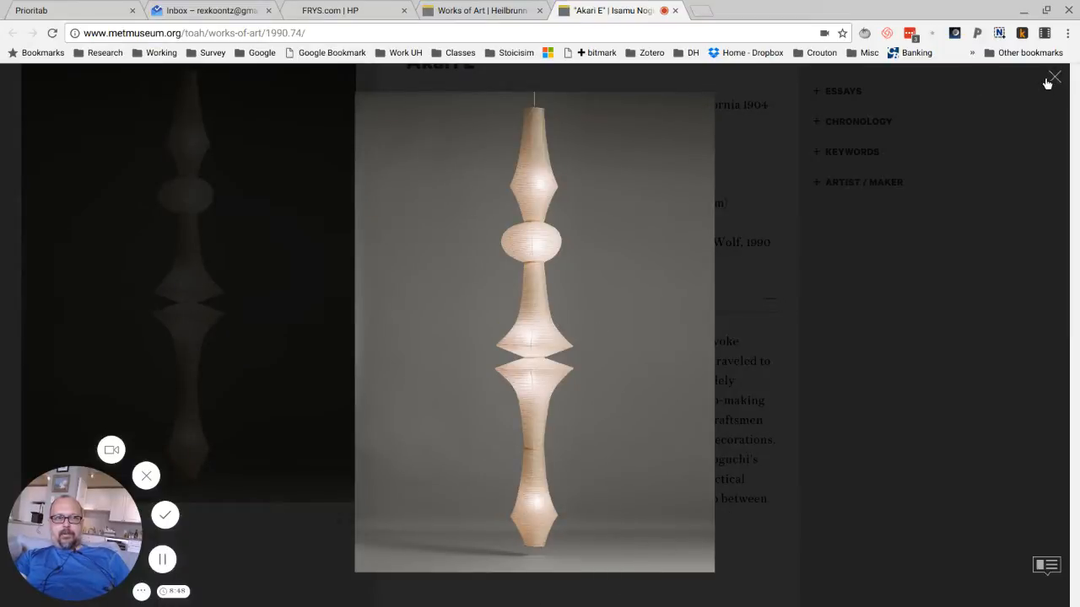
pyautogui.click(1054, 78)
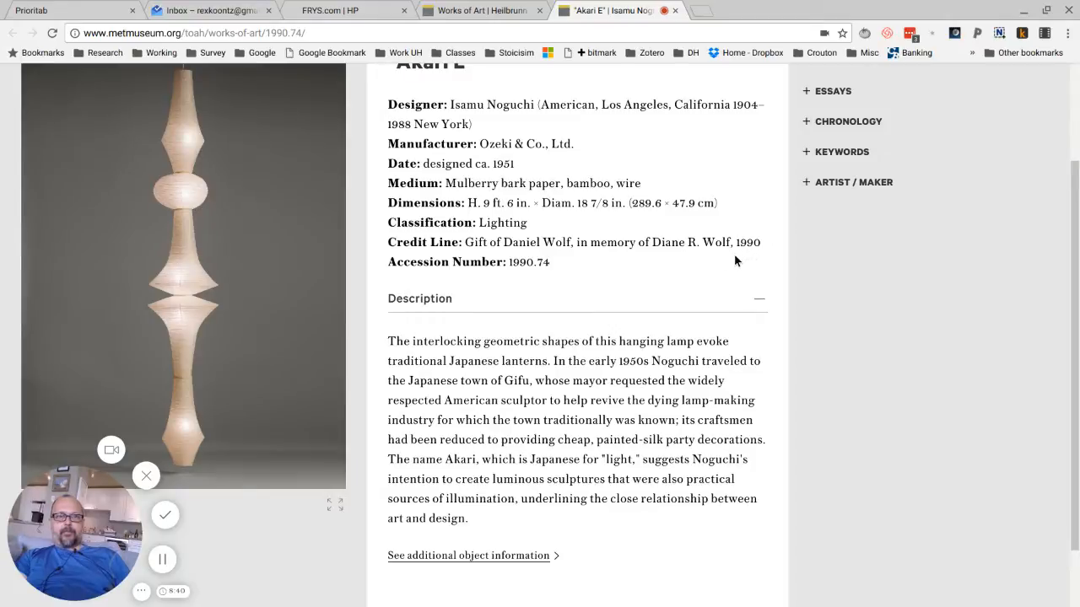
pyautogui.scroll(-3)
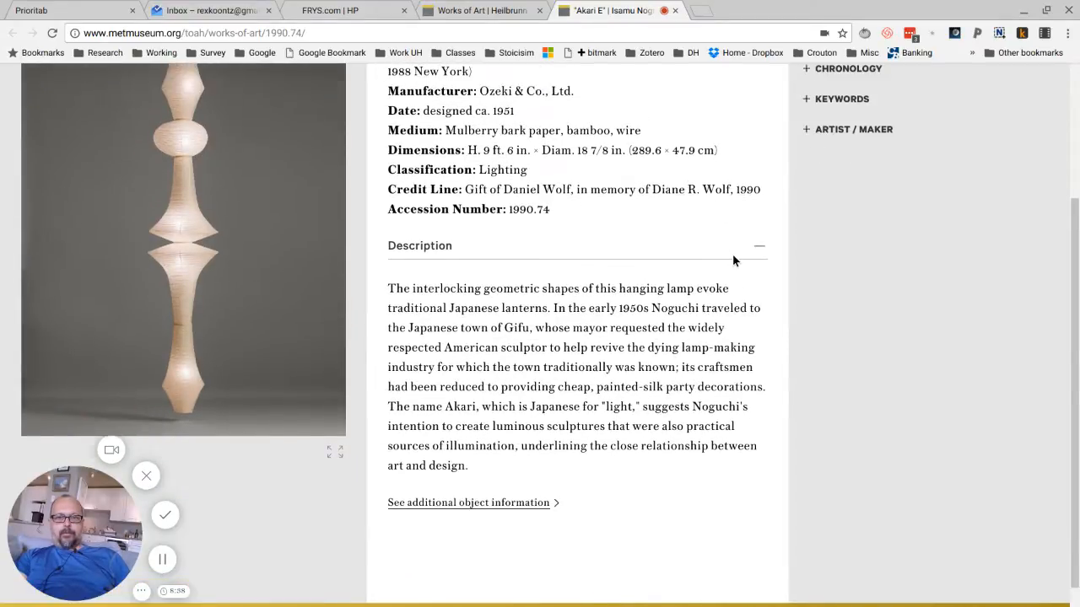